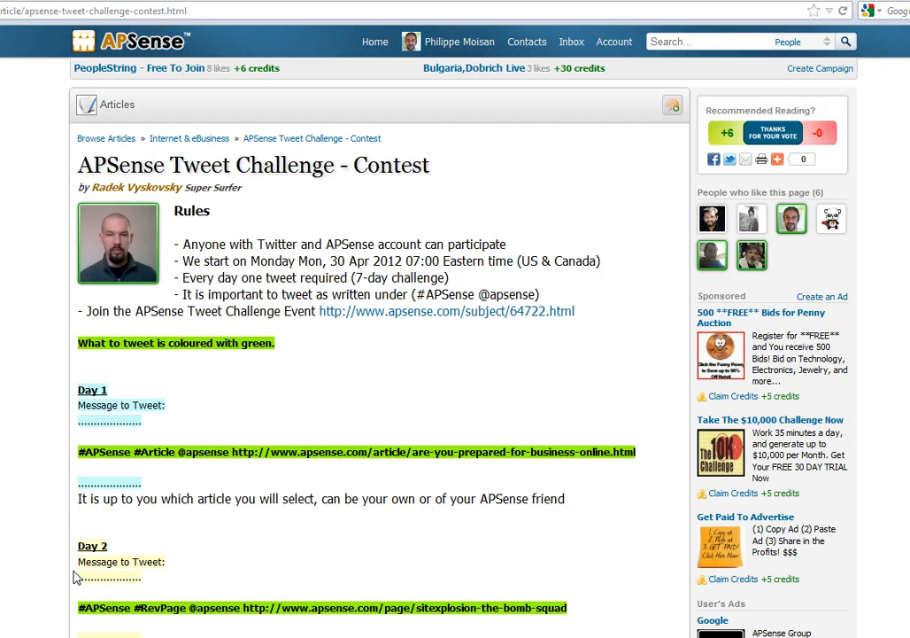
pyautogui.moveTo(259, 230)
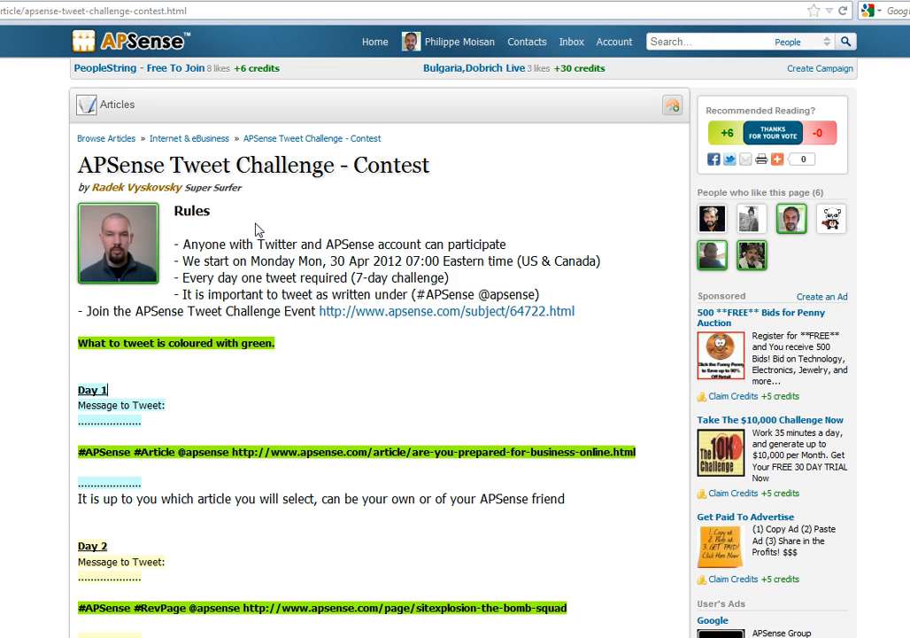
pyautogui.moveTo(340, 399)
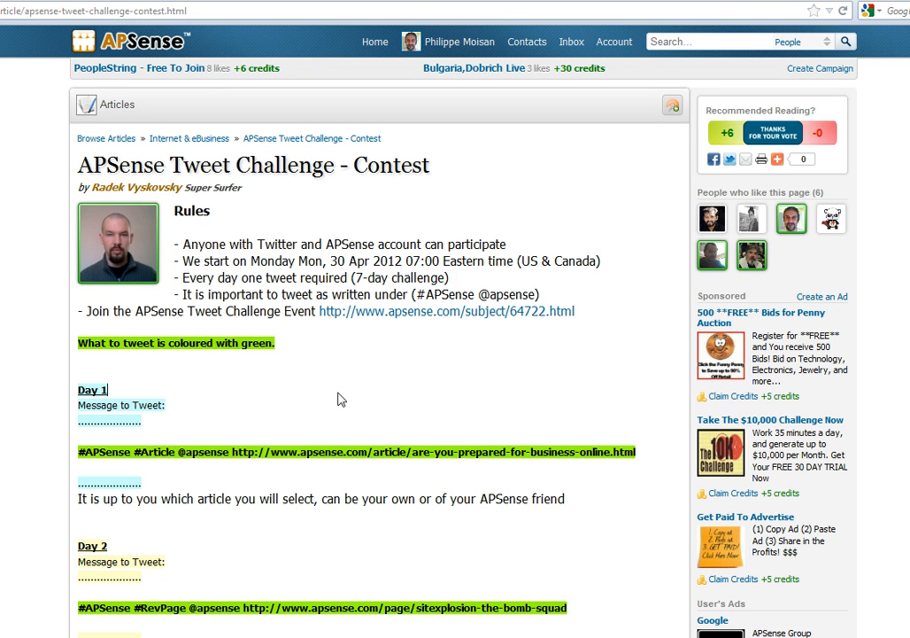
pyautogui.scroll(-3)
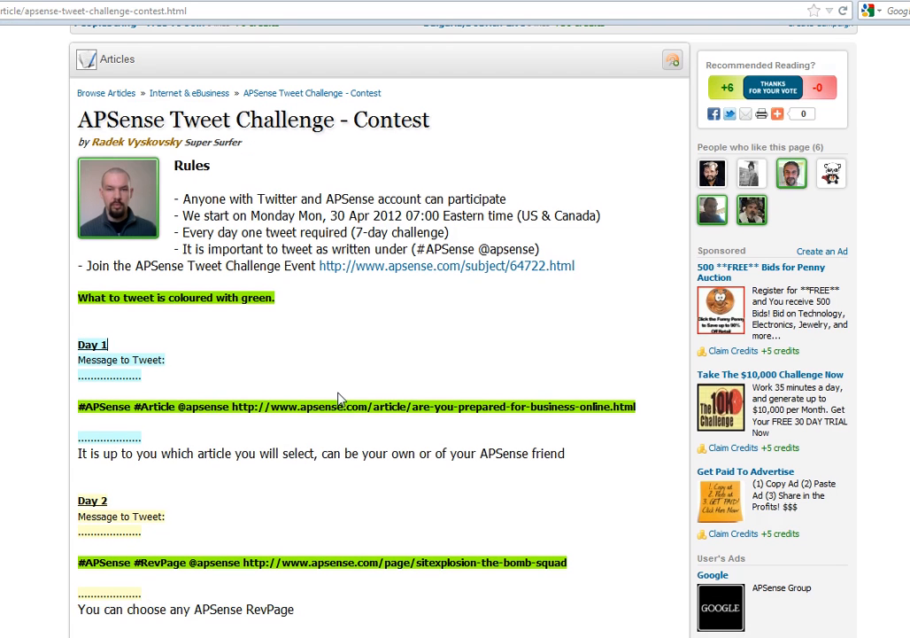
pyautogui.moveTo(335, 340)
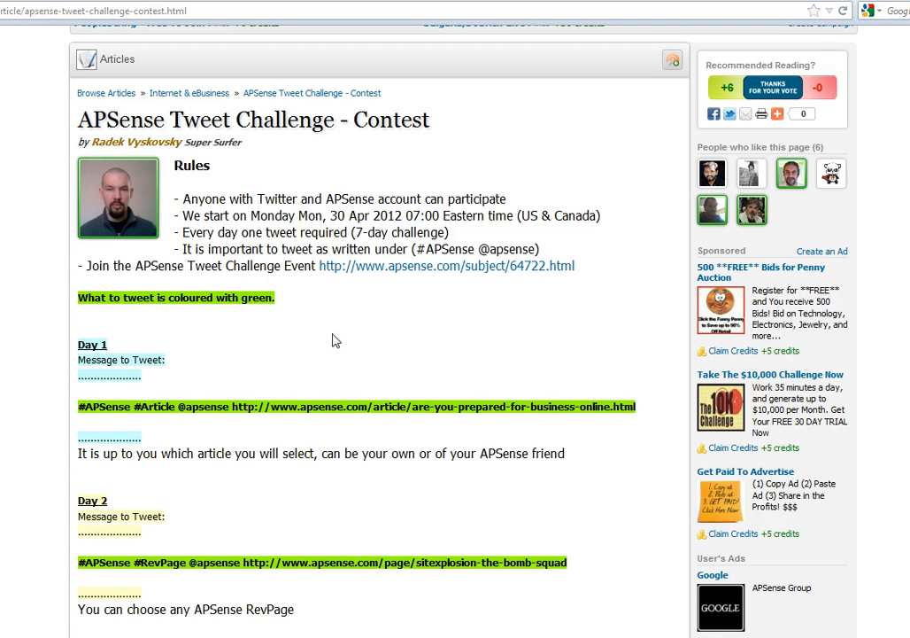
pyautogui.moveTo(273, 421)
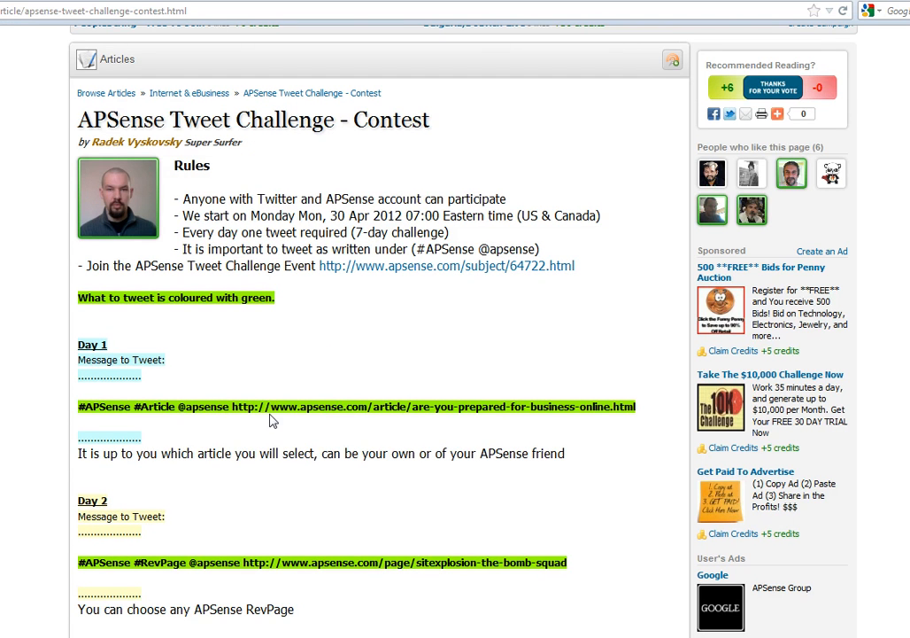
pyautogui.moveTo(198, 425)
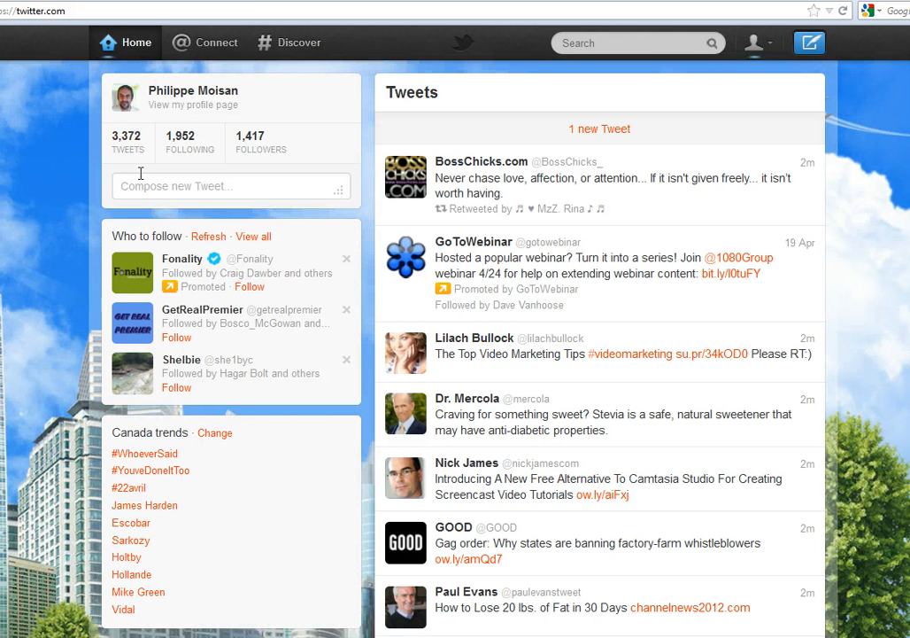
pyautogui.click(230, 186)
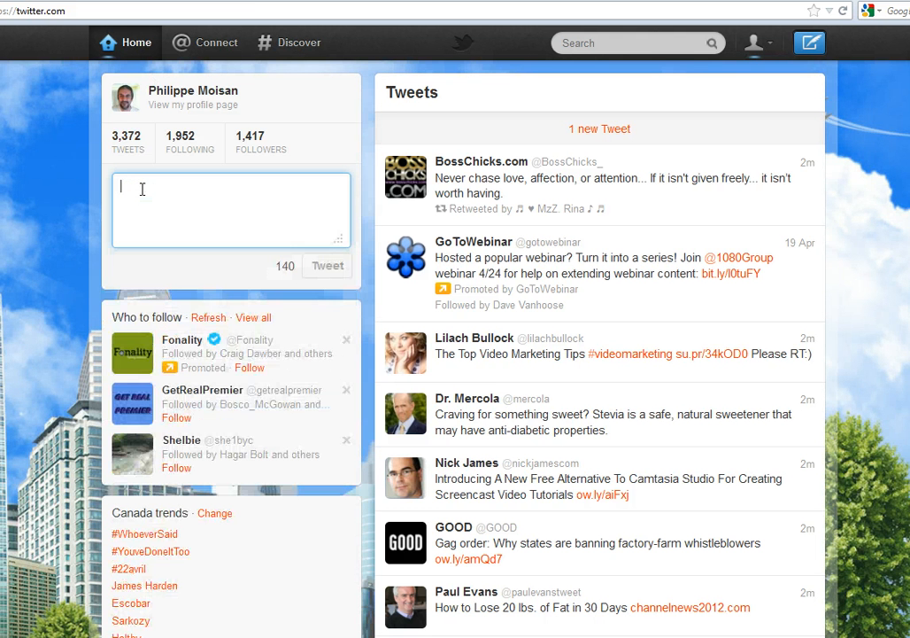
pyautogui.write('#APSense #Article @apsense')
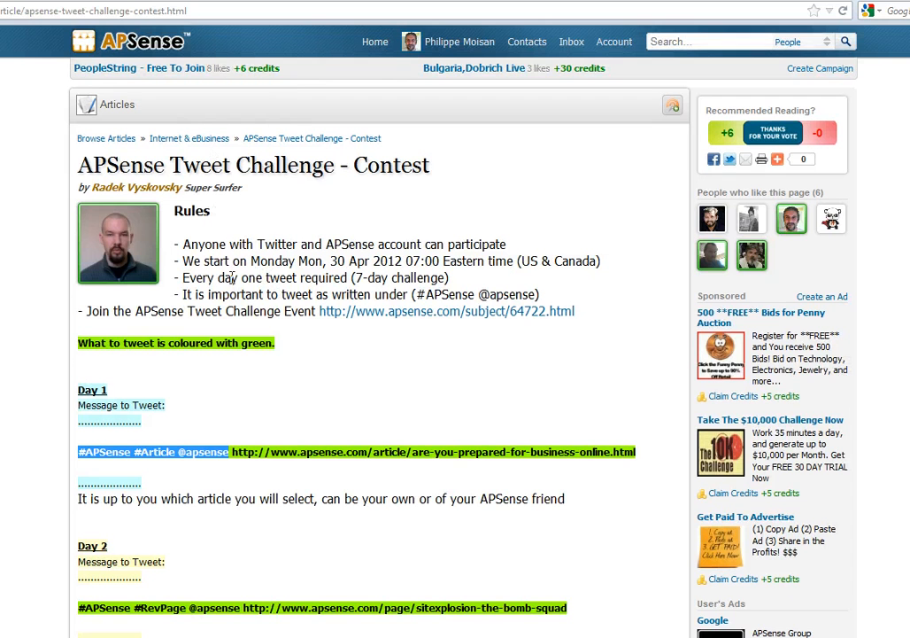
pyautogui.moveTo(336, 446)
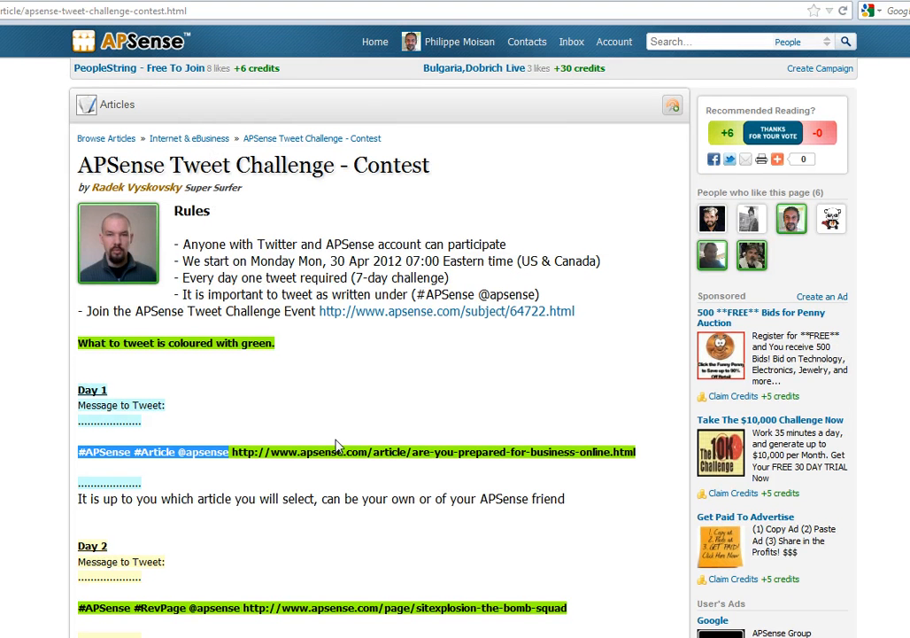
pyautogui.scroll(-3)
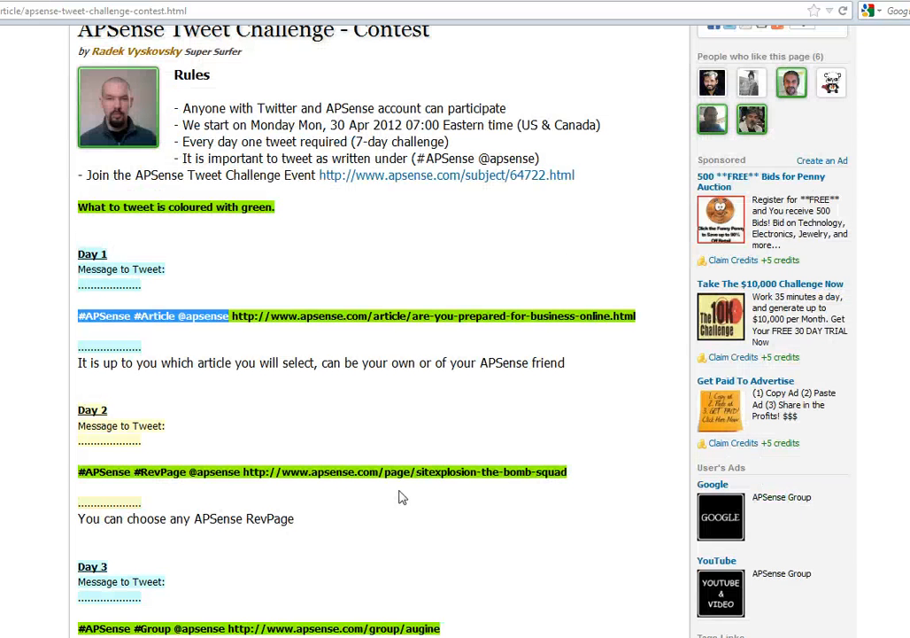
pyautogui.scroll(-3)
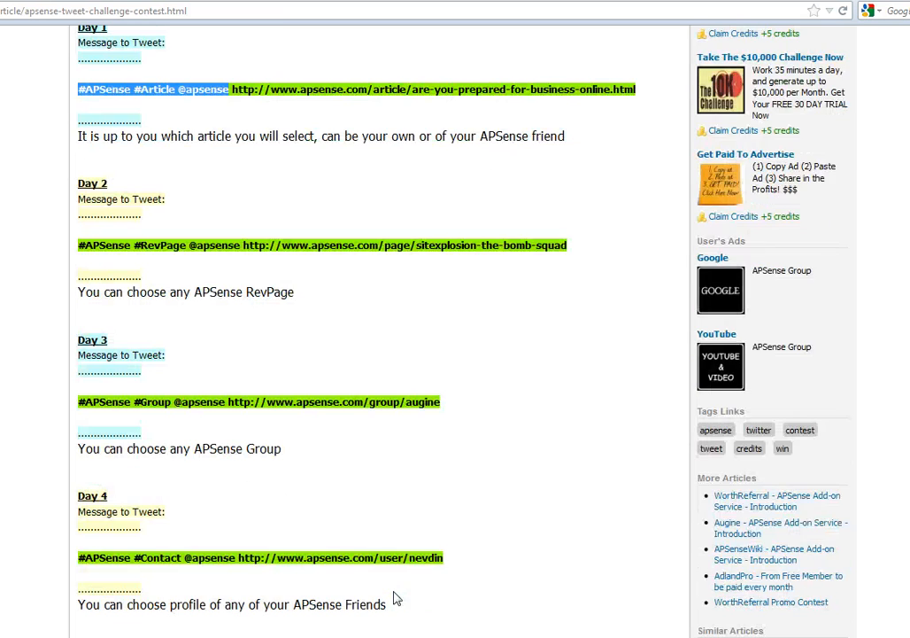
pyautogui.scroll(-3)
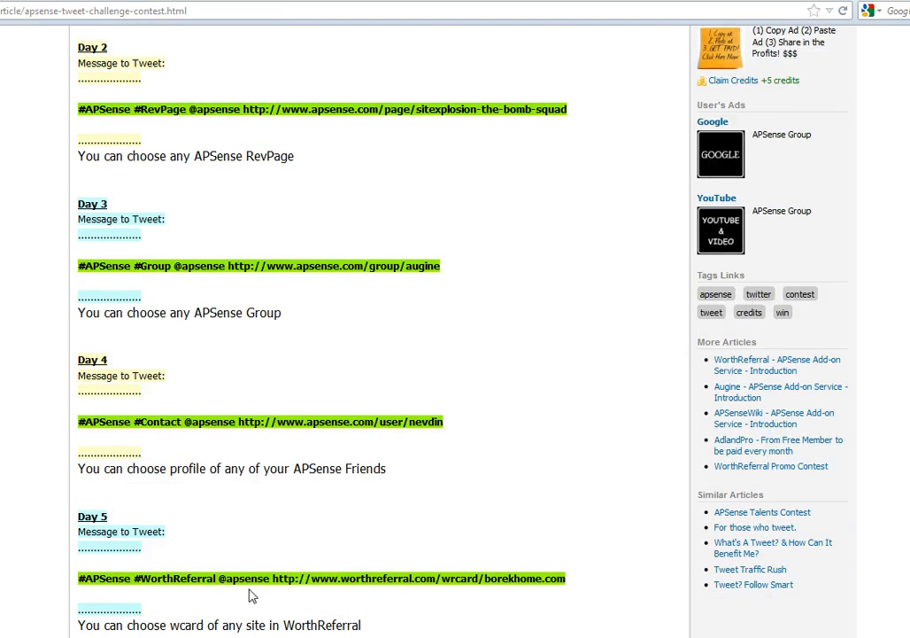
pyautogui.scroll(-3)
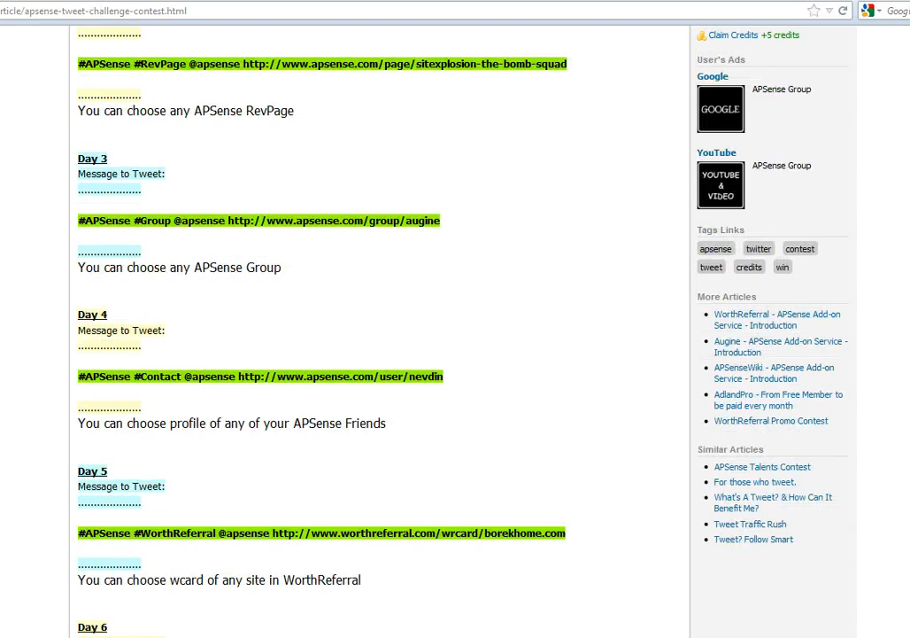
pyautogui.scroll(3)
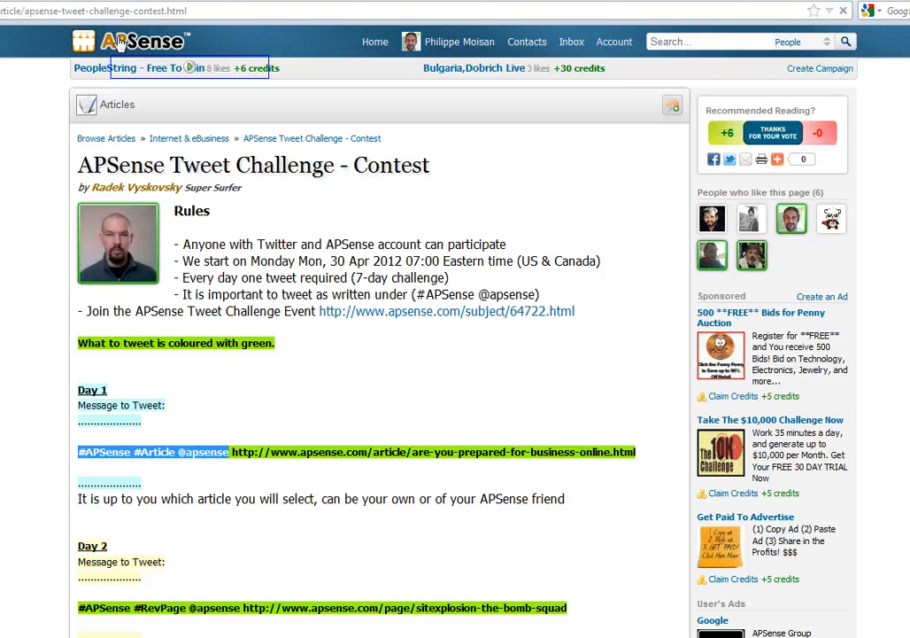
# - Return to the APSense home feed and enter the Browse Articles section
pyautogui.click(374, 42)
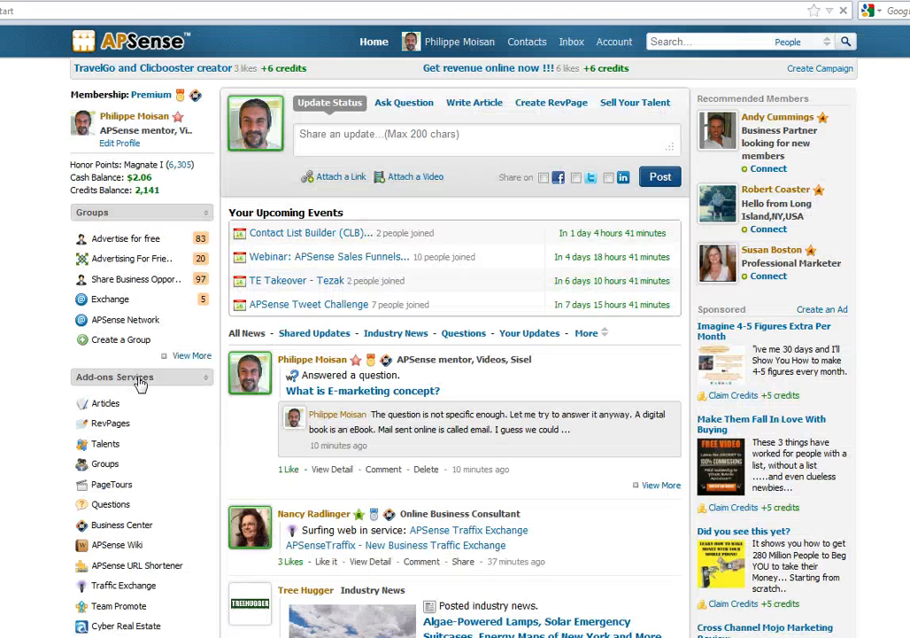
pyautogui.moveTo(110, 422)
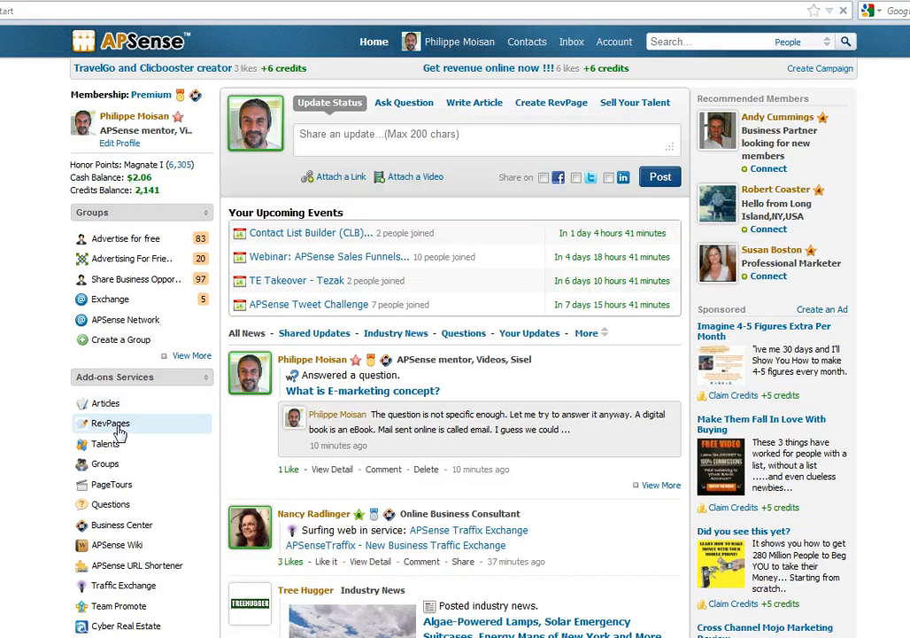
pyautogui.moveTo(106, 464)
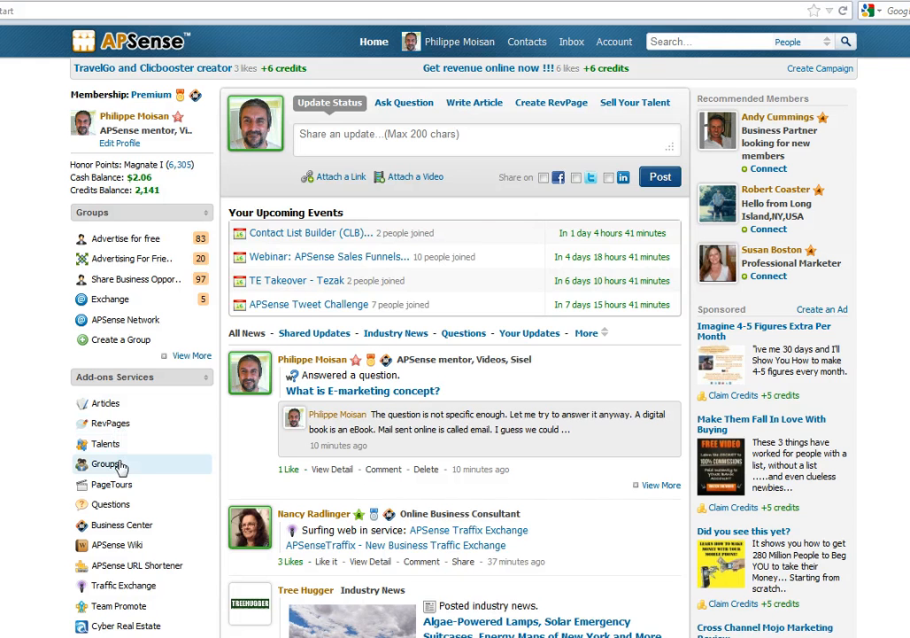
pyautogui.scroll(-3)
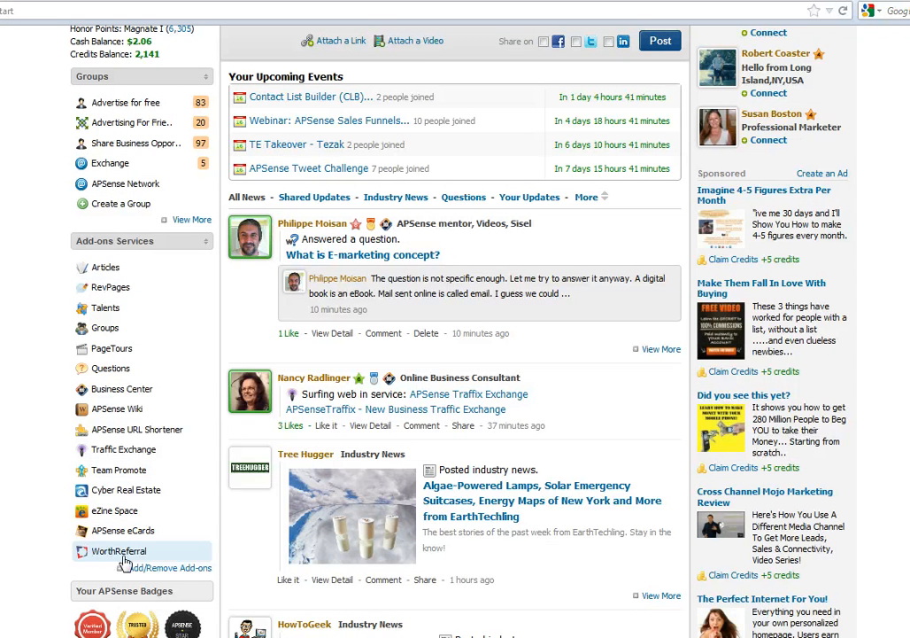
pyautogui.moveTo(168, 267)
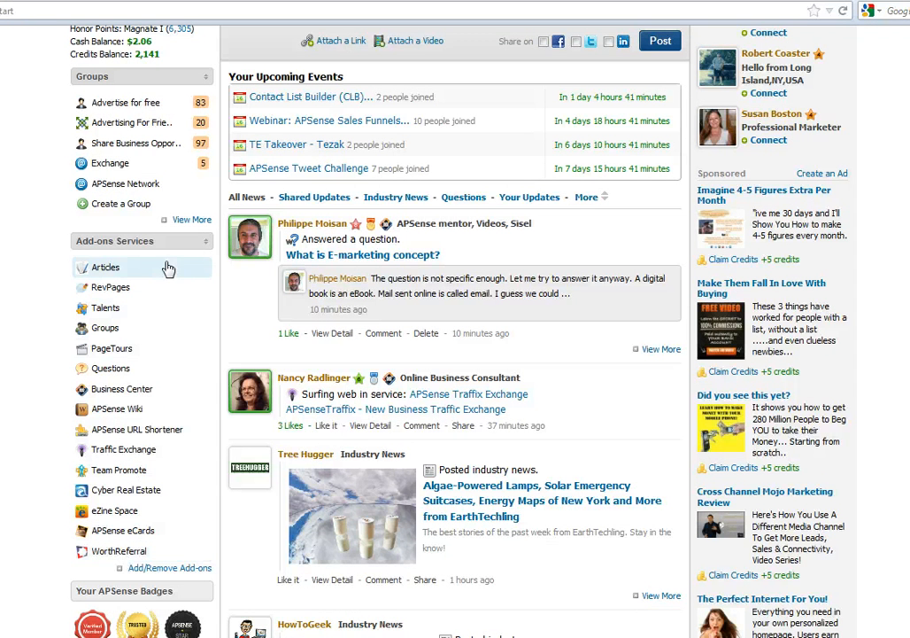
pyautogui.click(107, 266)
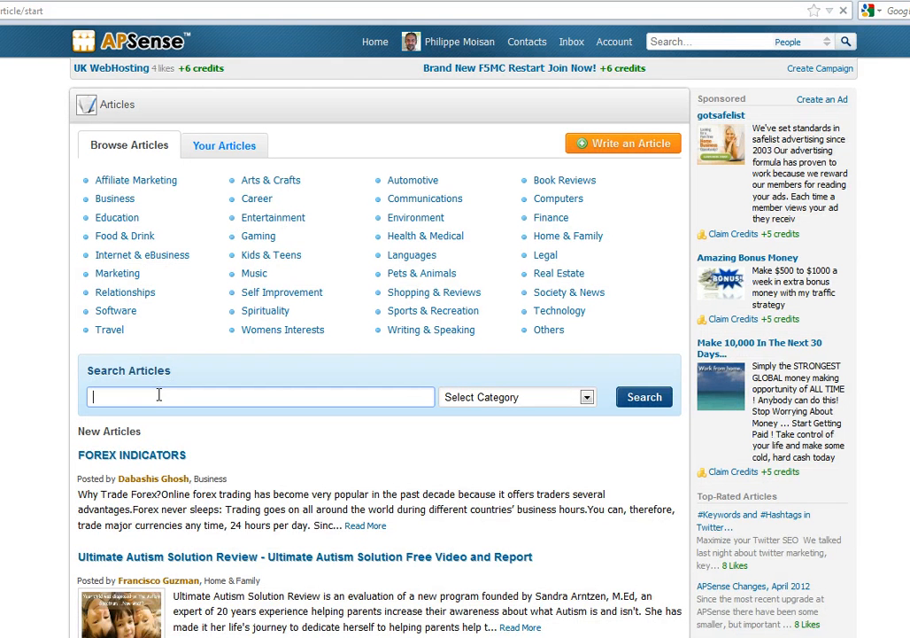
# - Search articles for 'money' and copy the link of the 'Tips on earning money from ads' article
pyautogui.write('mio')
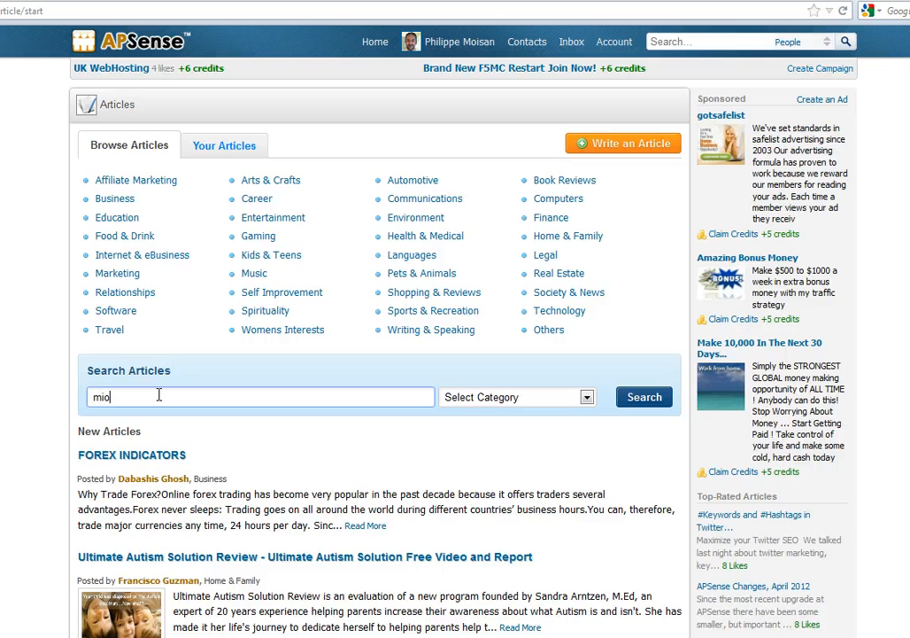
pyautogui.write('oney')
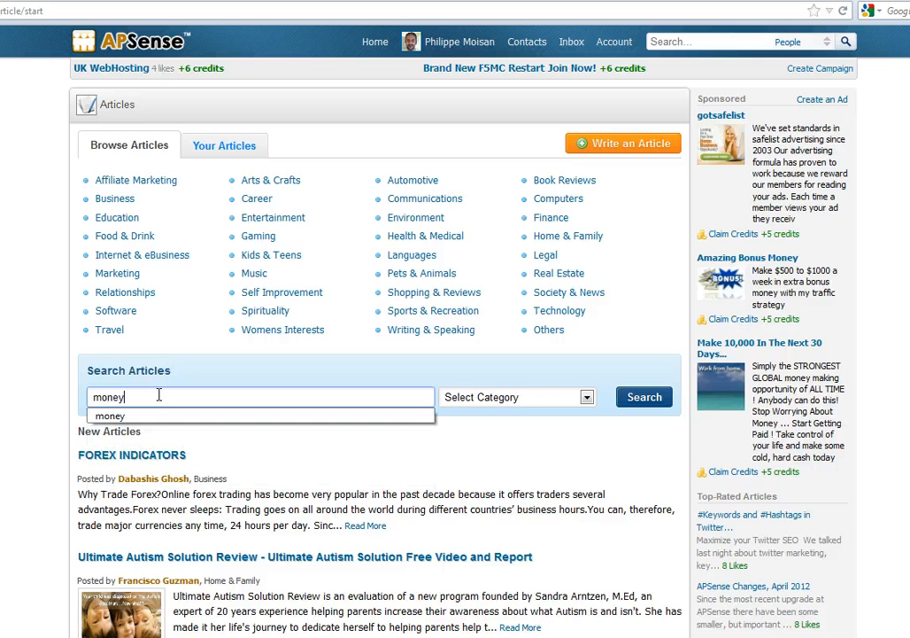
pyautogui.click(645, 396)
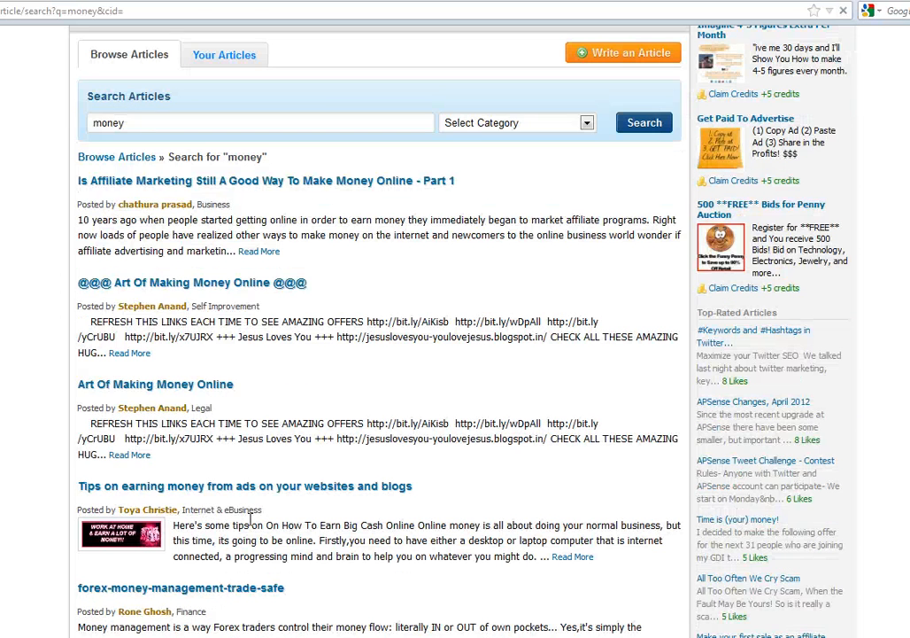
pyautogui.moveTo(247, 510)
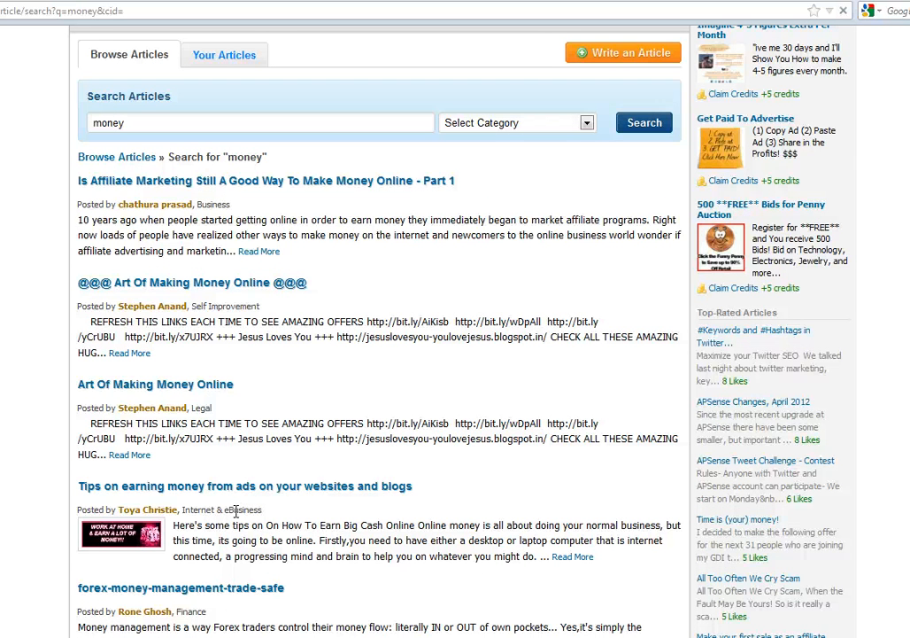
pyautogui.moveTo(304, 467)
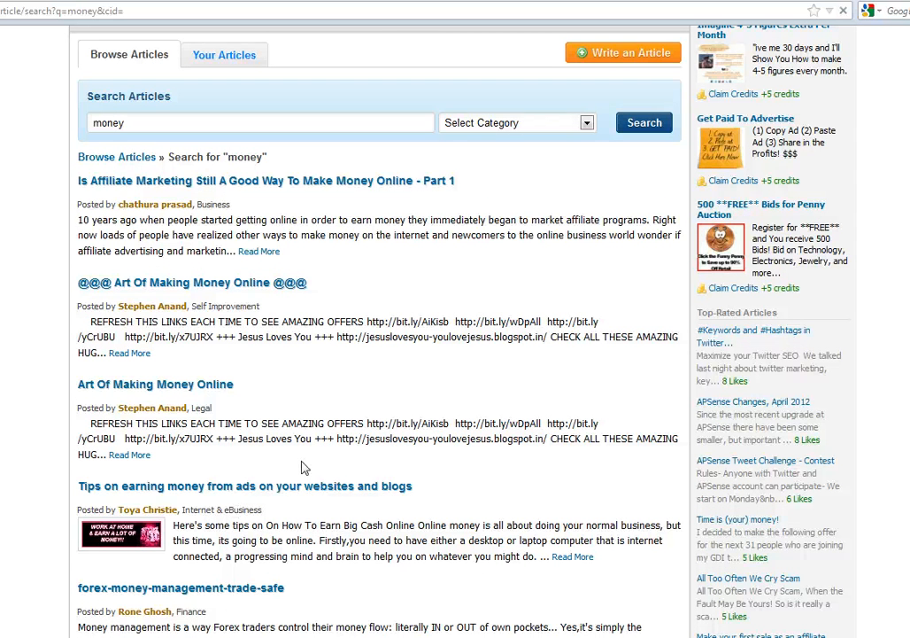
pyautogui.moveTo(294, 500)
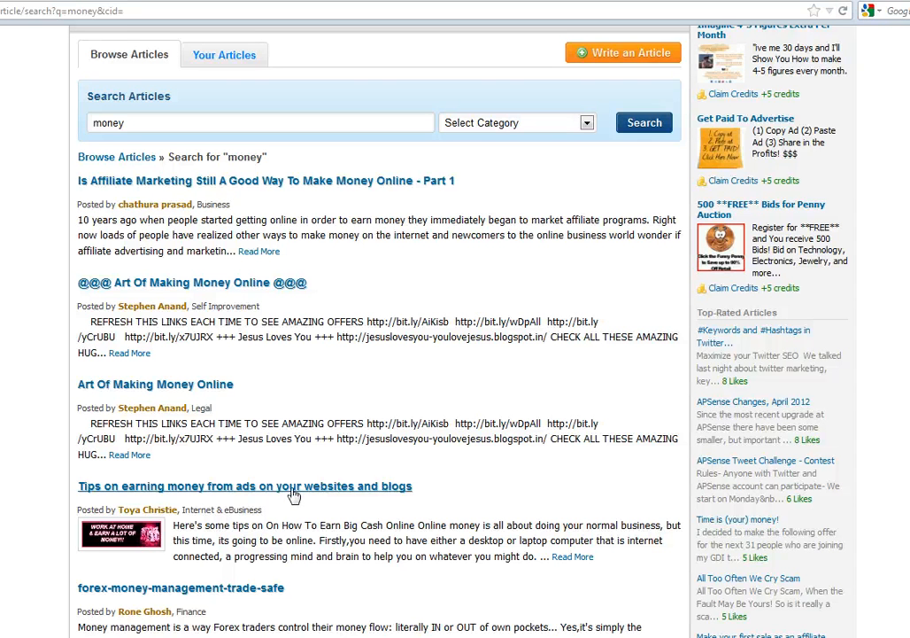
pyautogui.rightClick(294, 494)
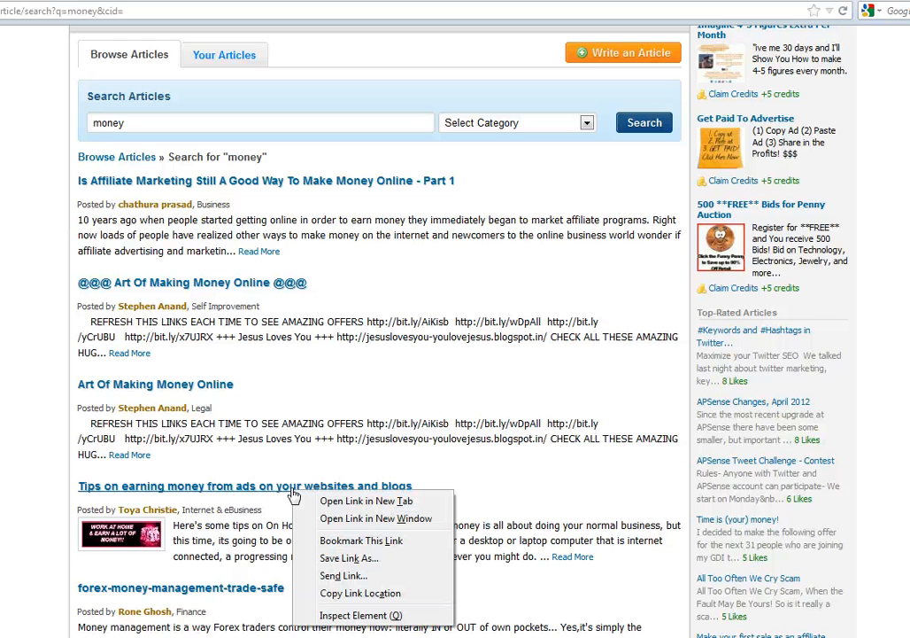
pyautogui.moveTo(361, 592)
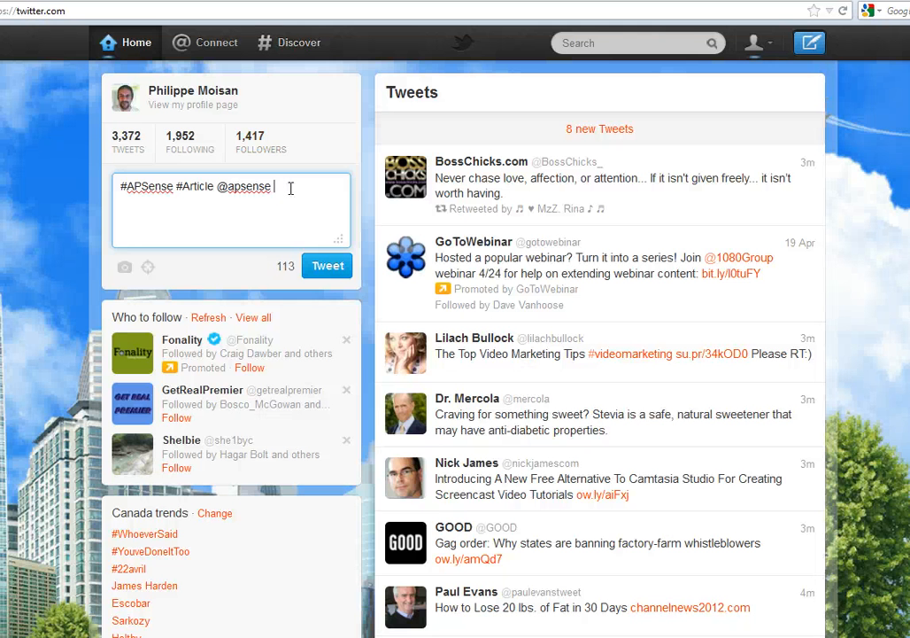
pyautogui.moveTo(131, 124)
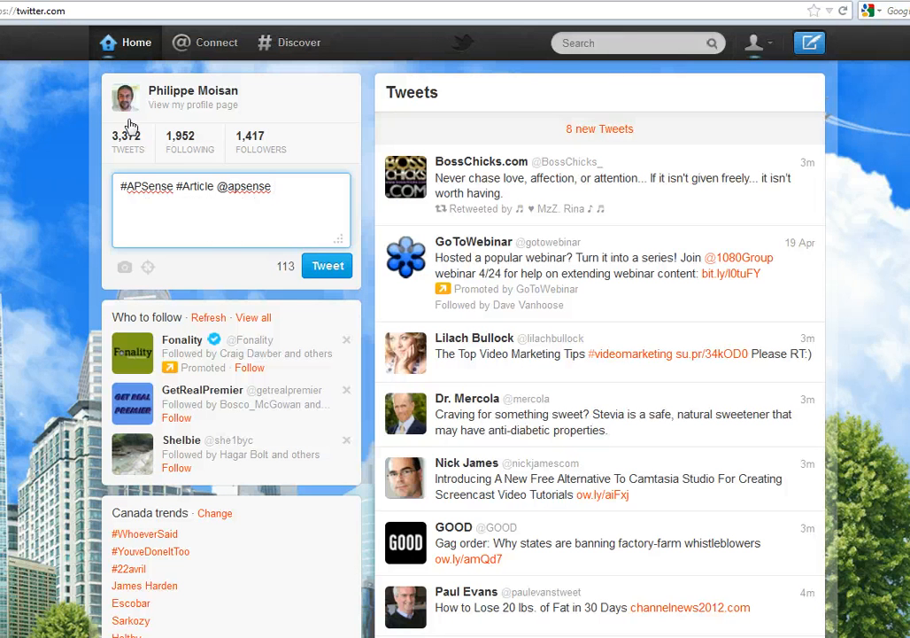
# - Add the earning-money-from-ads article URL to the tweet and post it
pyautogui.write('http://www.apsense.com/article/tips-on-earning-money-from-ads-on-your-websites-and-blogs.html')
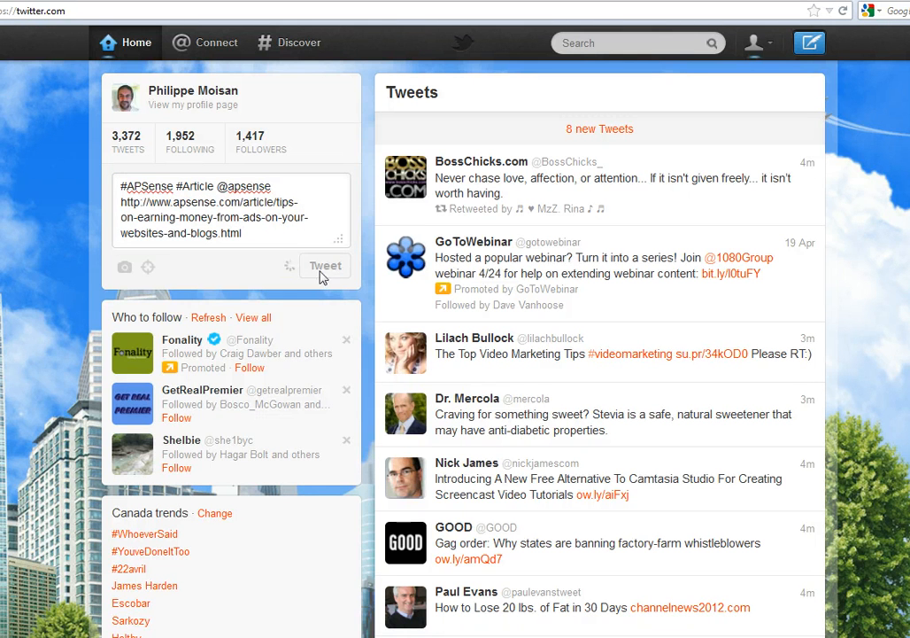
pyautogui.click(326, 266)
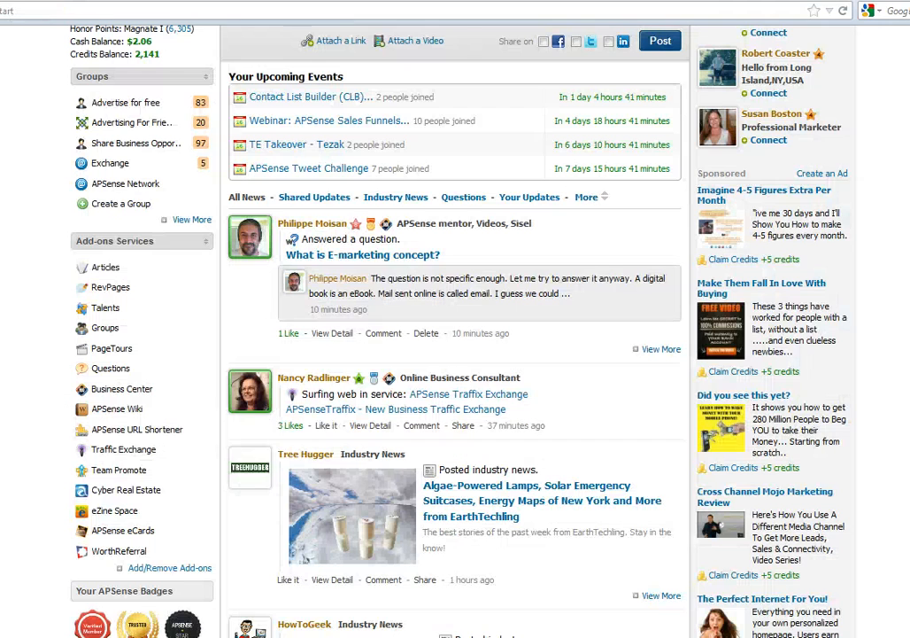
pyautogui.moveTo(110, 367)
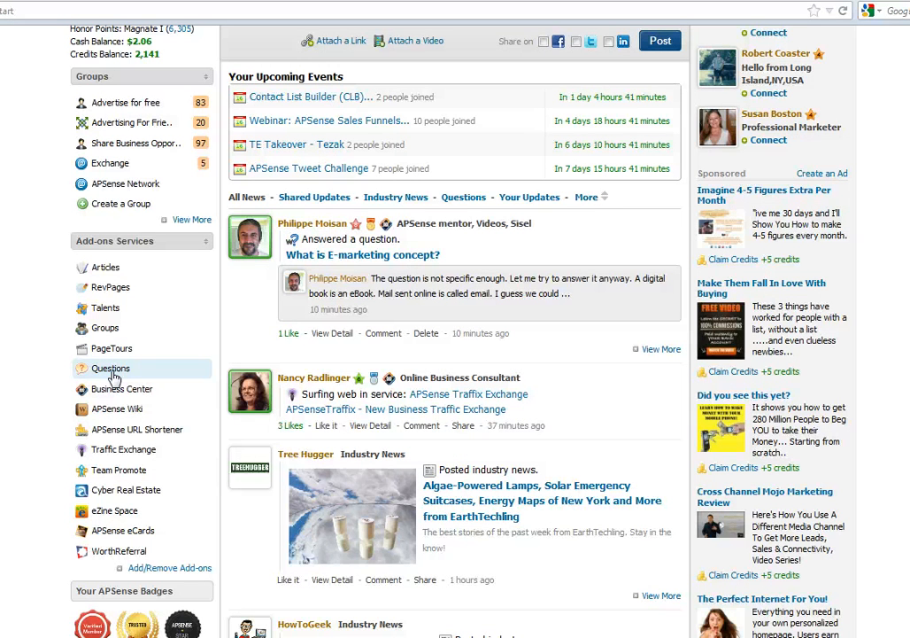
# - Search RevPages for 'webinar' and copy the 'Webinar: APSense Business Center' link
pyautogui.click(110, 287)
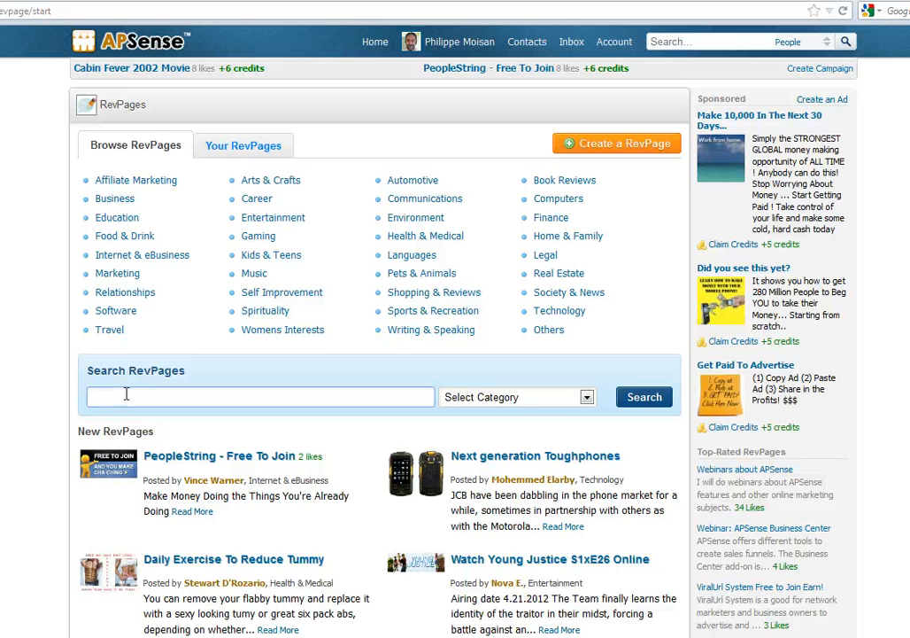
pyautogui.write('web')
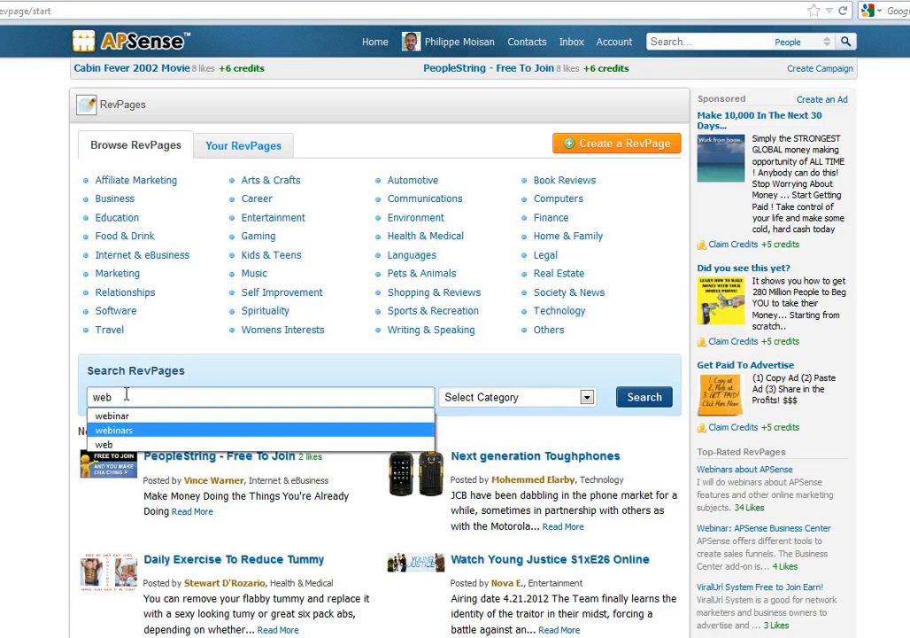
pyautogui.click(110, 414)
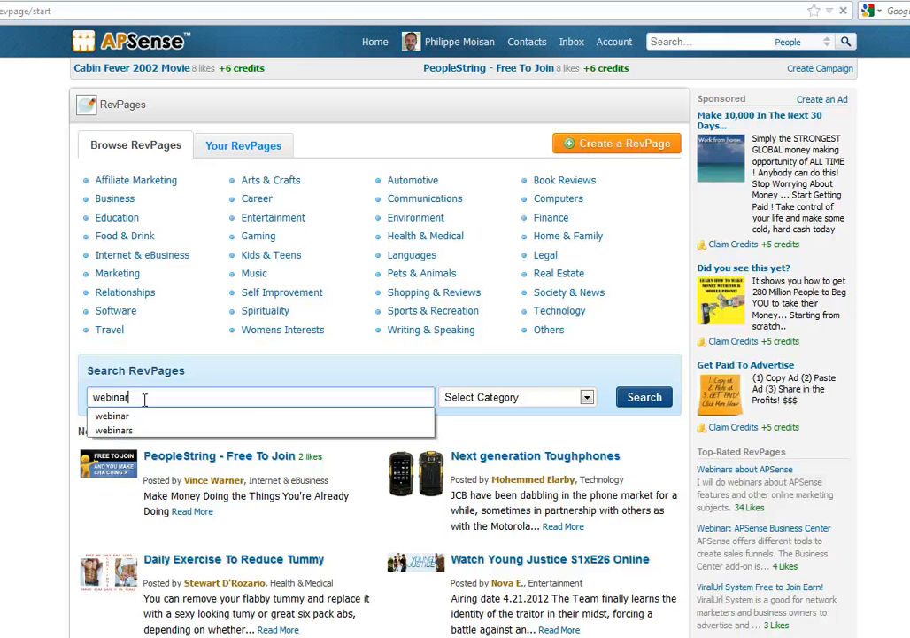
pyautogui.click(645, 397)
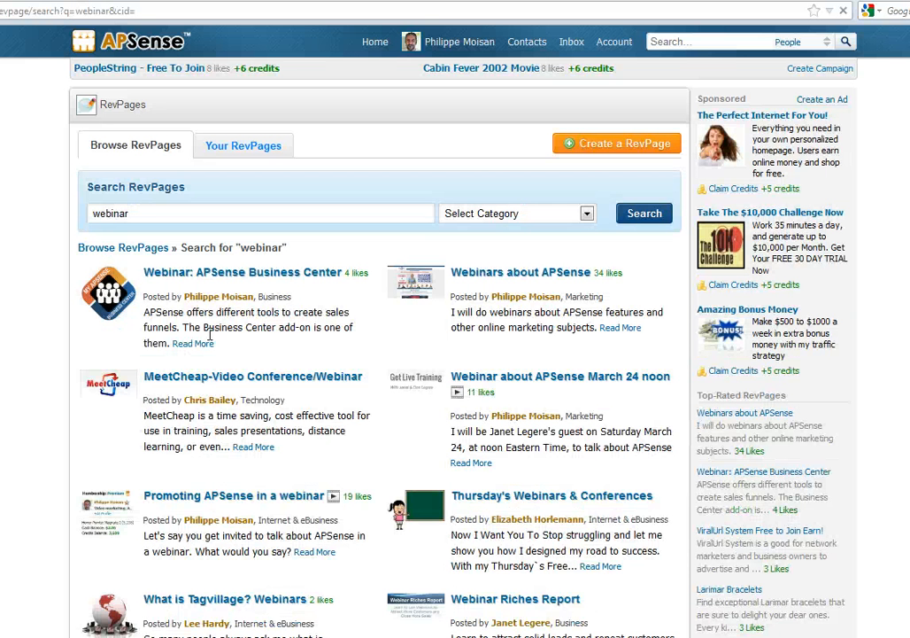
pyautogui.moveTo(223, 276)
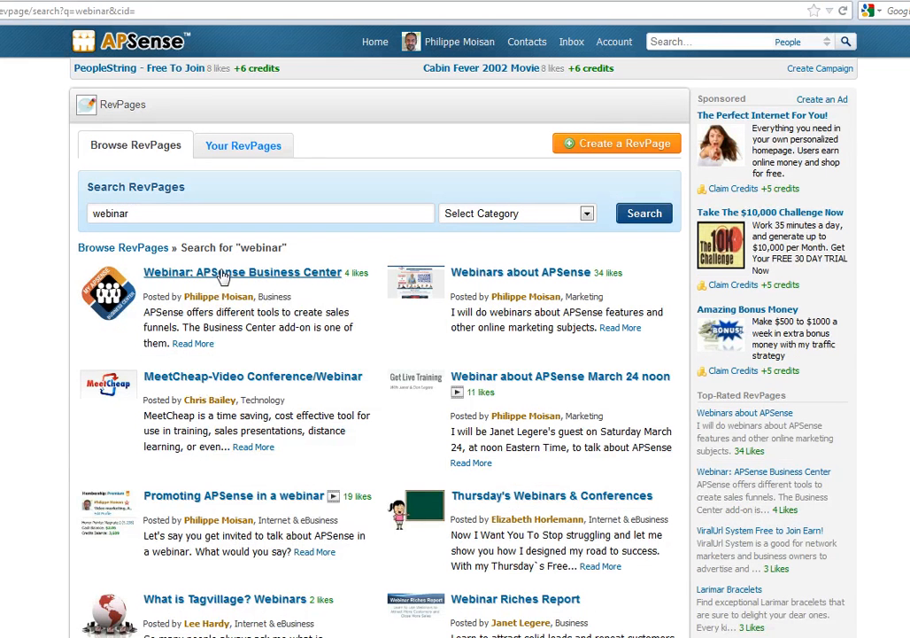
pyautogui.rightClick(241, 273)
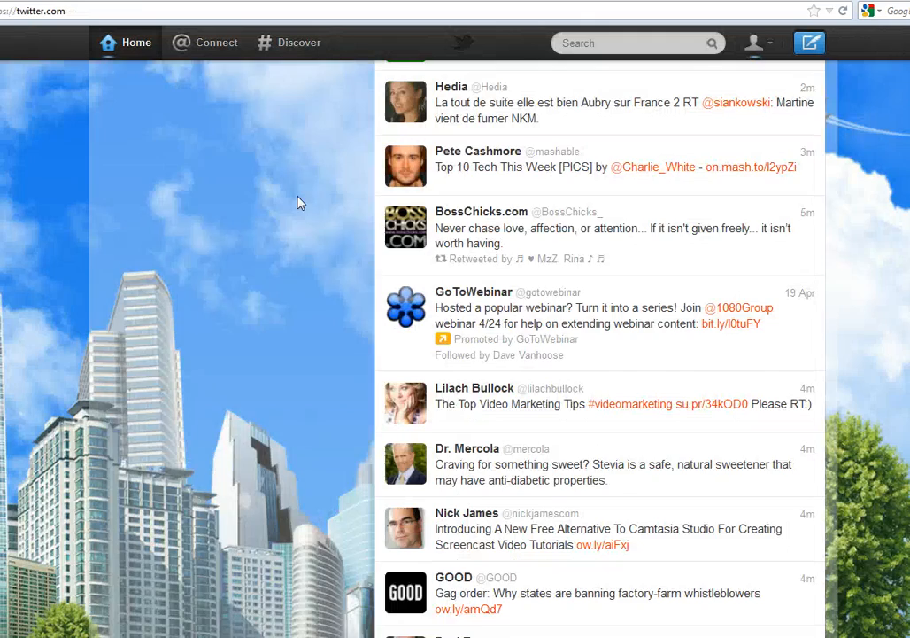
# - Begin a new tweet containing the webinar-apsense-business-center RevPage URL
pyautogui.click(136, 42)
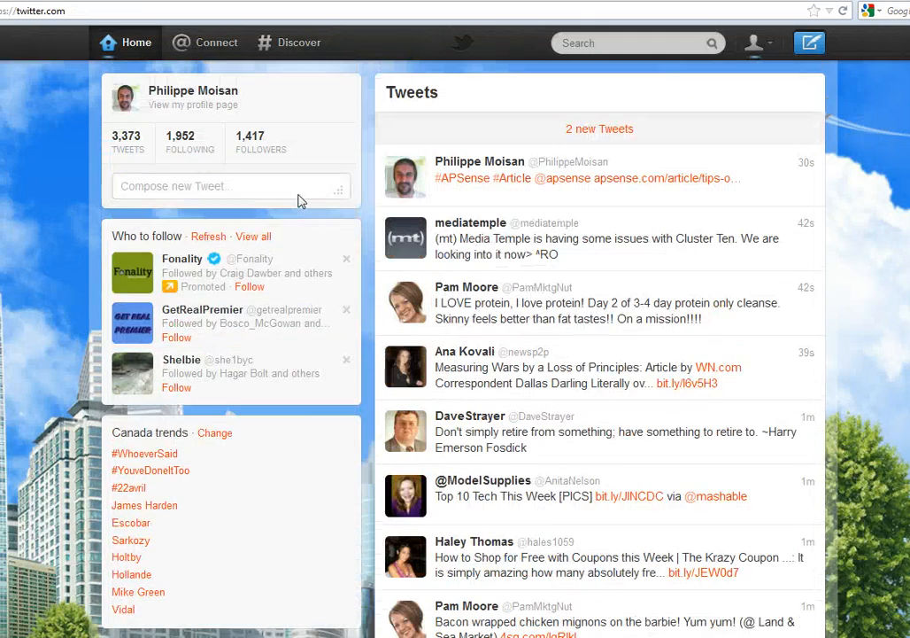
pyautogui.click(230, 186)
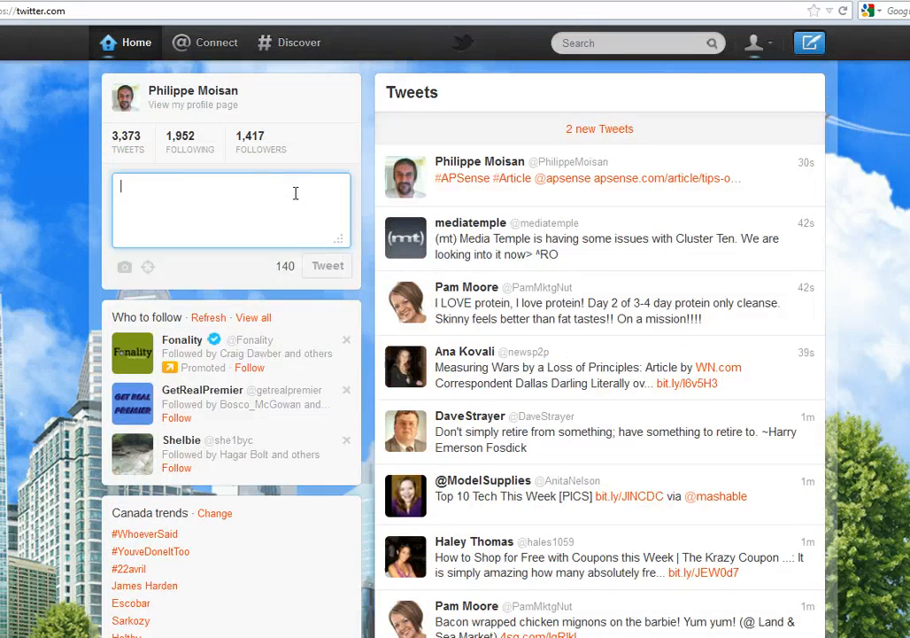
pyautogui.write('http://www.apsense.com/page/webinar-apsense-business-center')
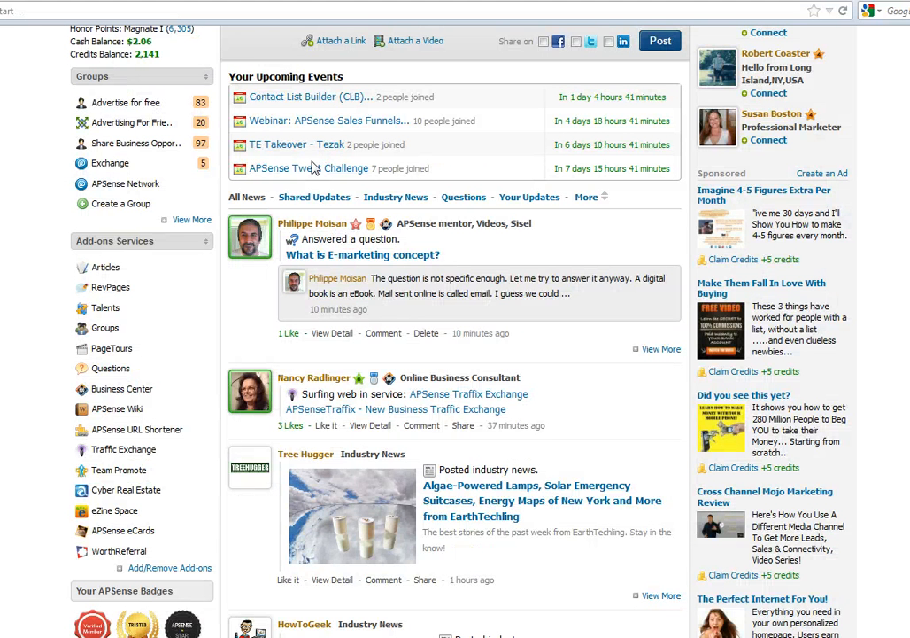
pyautogui.moveTo(310, 168)
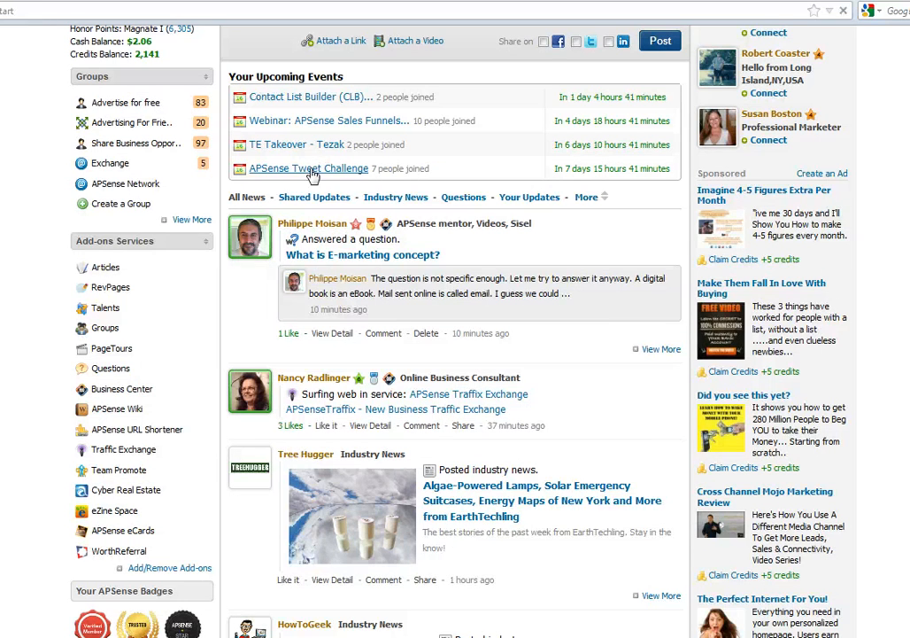
# - From the Tweet Challenge event, reach the contest rules and copy the Day 2 hashtag line
pyautogui.click(308, 168)
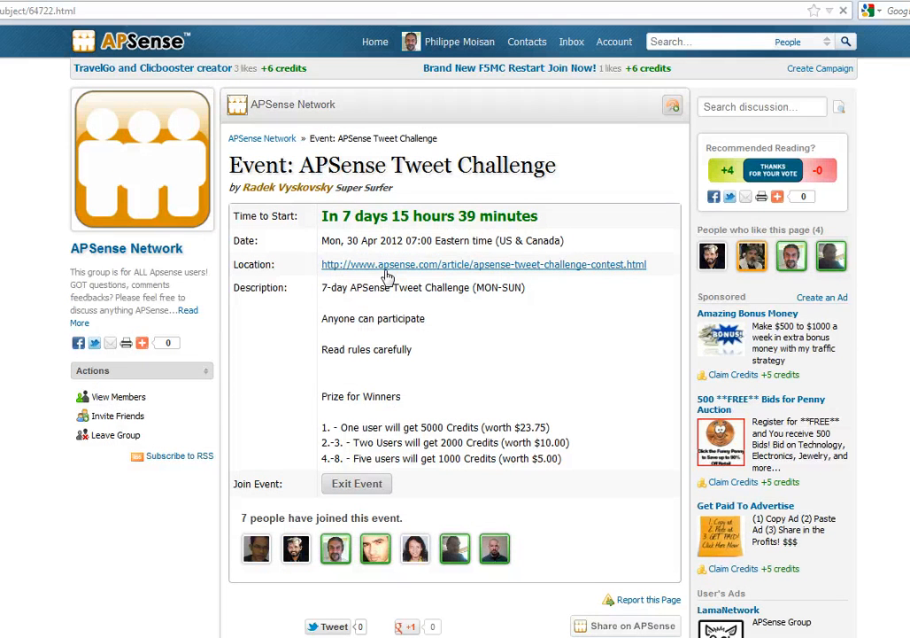
pyautogui.click(483, 264)
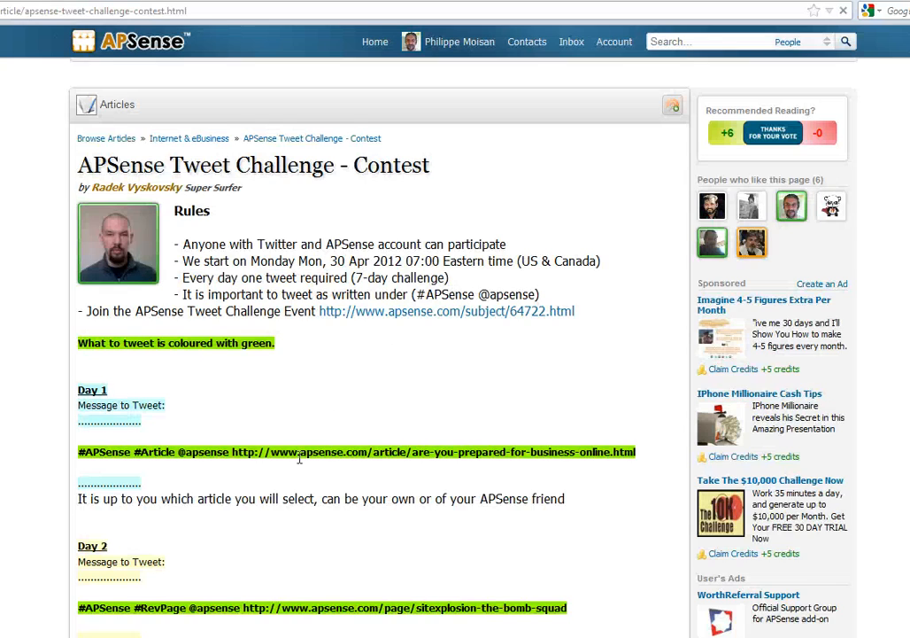
pyautogui.scroll(-3)
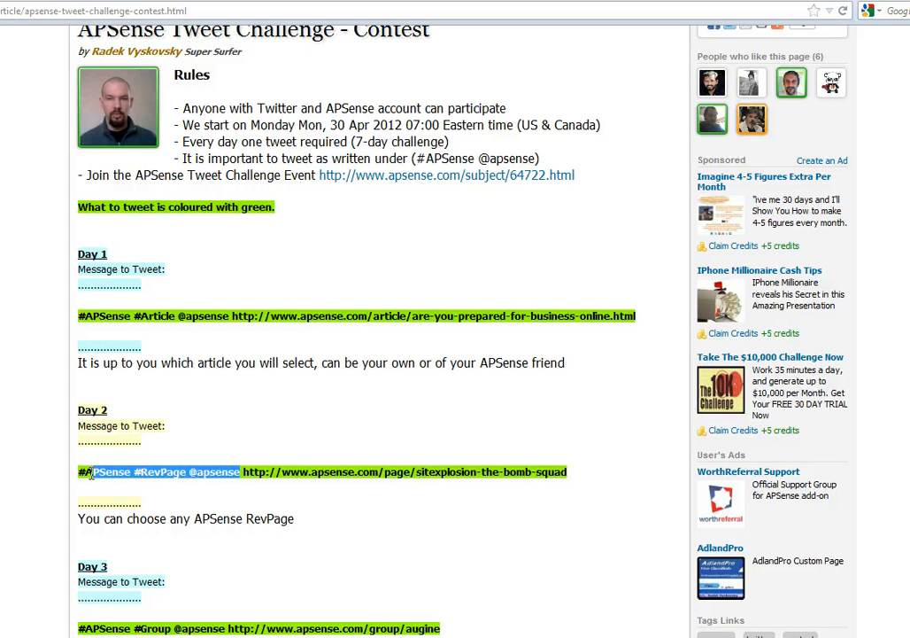
pyautogui.click(110, 486)
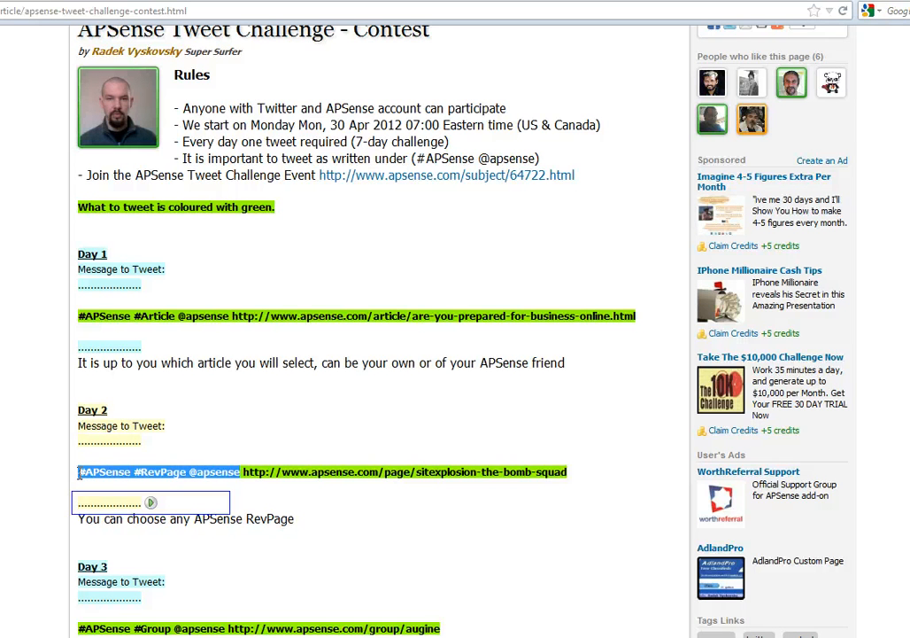
pyautogui.rightClick(98, 475)
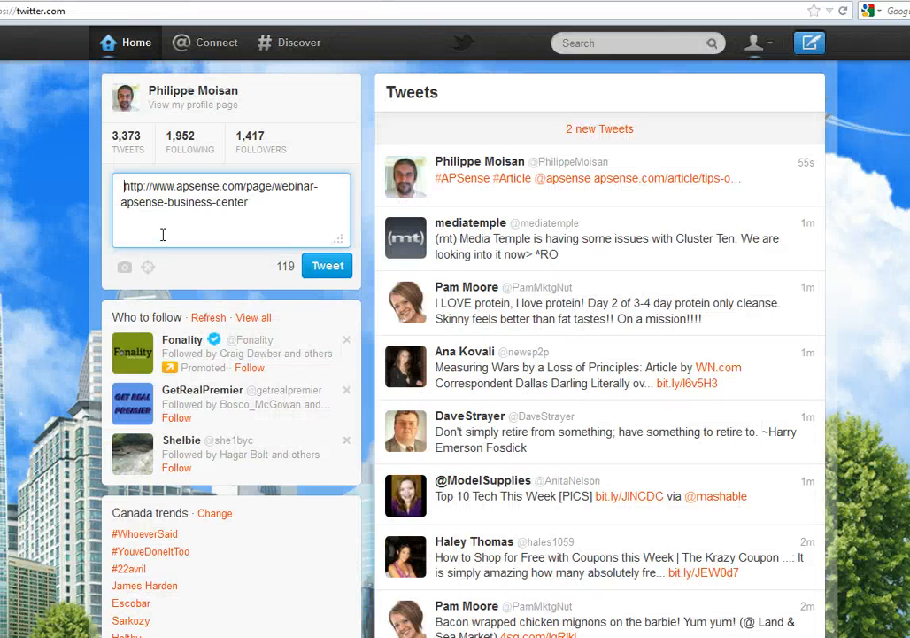
pyautogui.write('#APSense #RevPage @apsense')
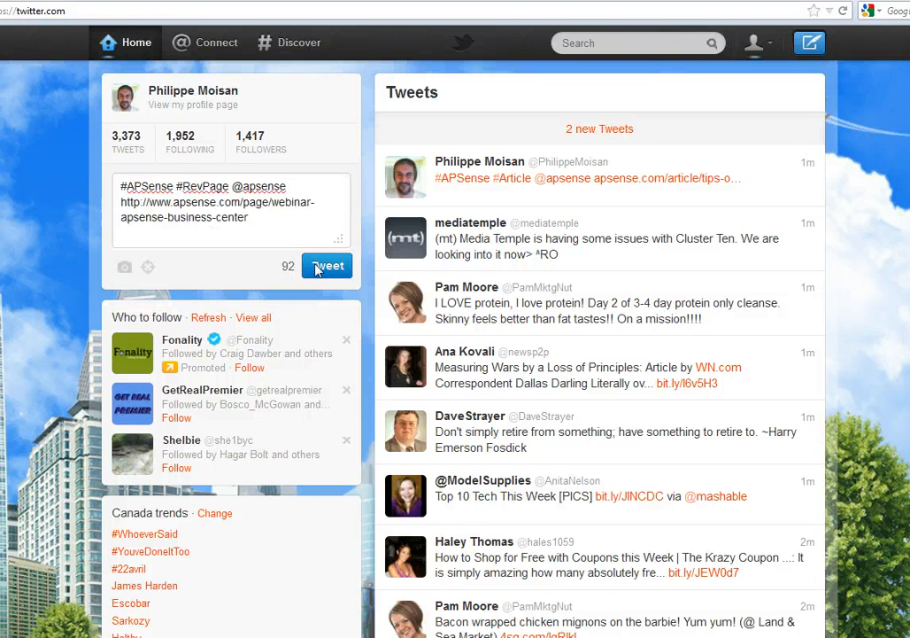
pyautogui.click(326, 266)
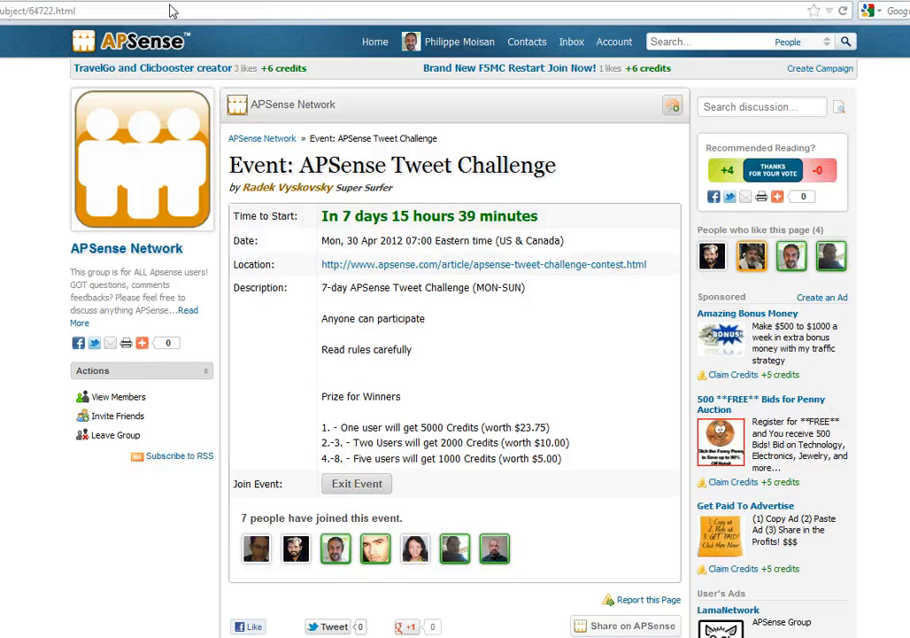
# - Return to the APSense home feed and enter the WorthReferral add-on service
pyautogui.click(484, 264)
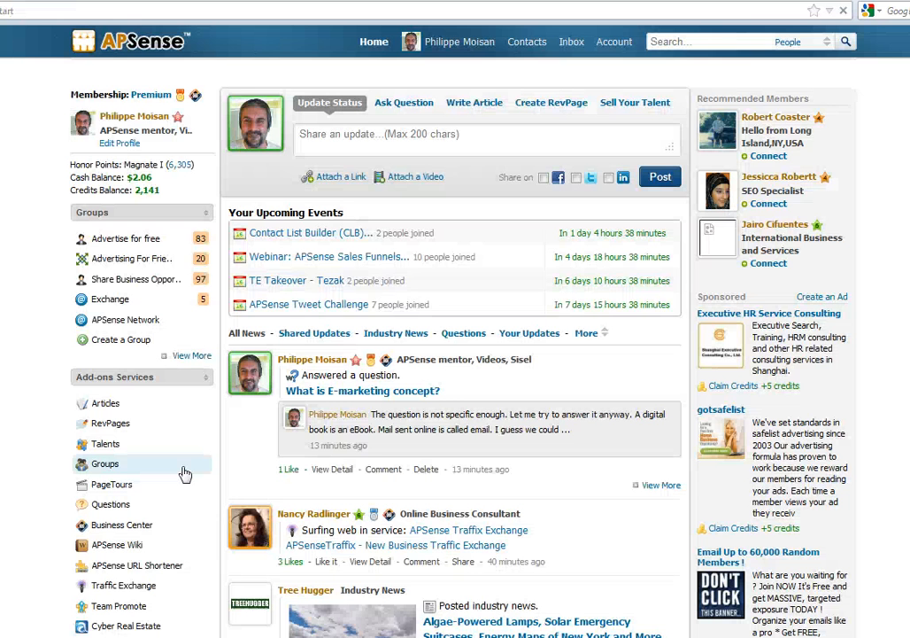
pyautogui.scroll(-3)
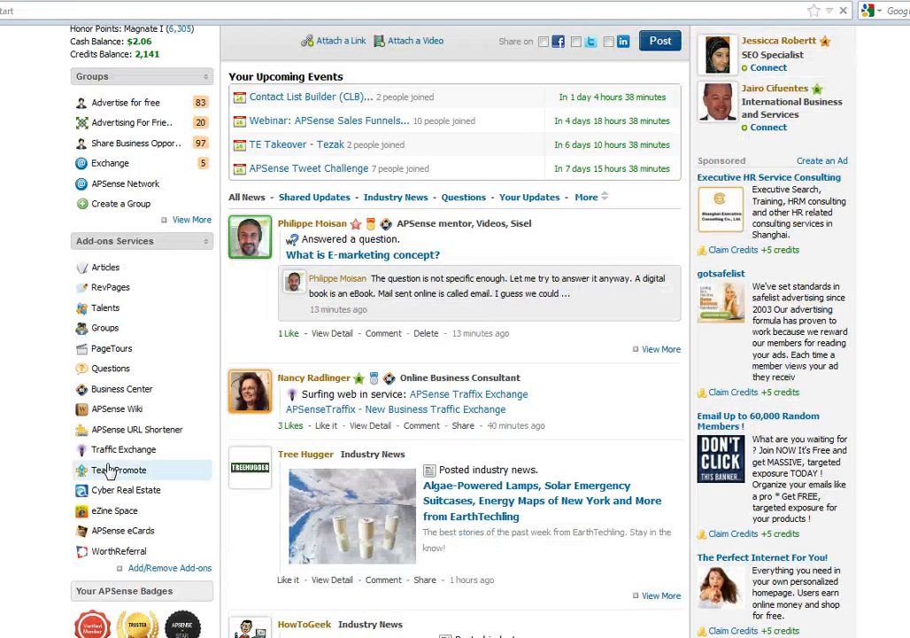
pyautogui.click(104, 327)
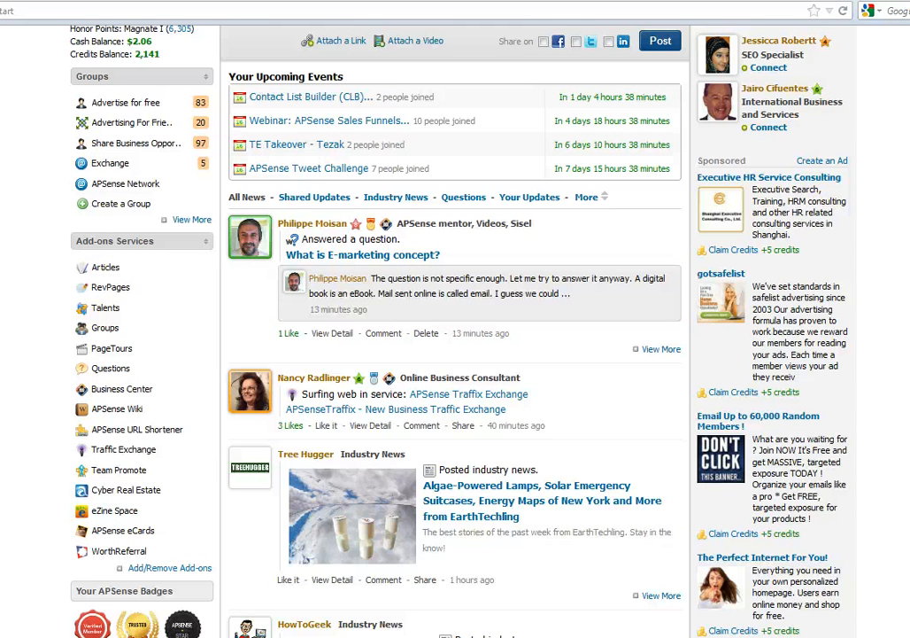
pyautogui.moveTo(117, 551)
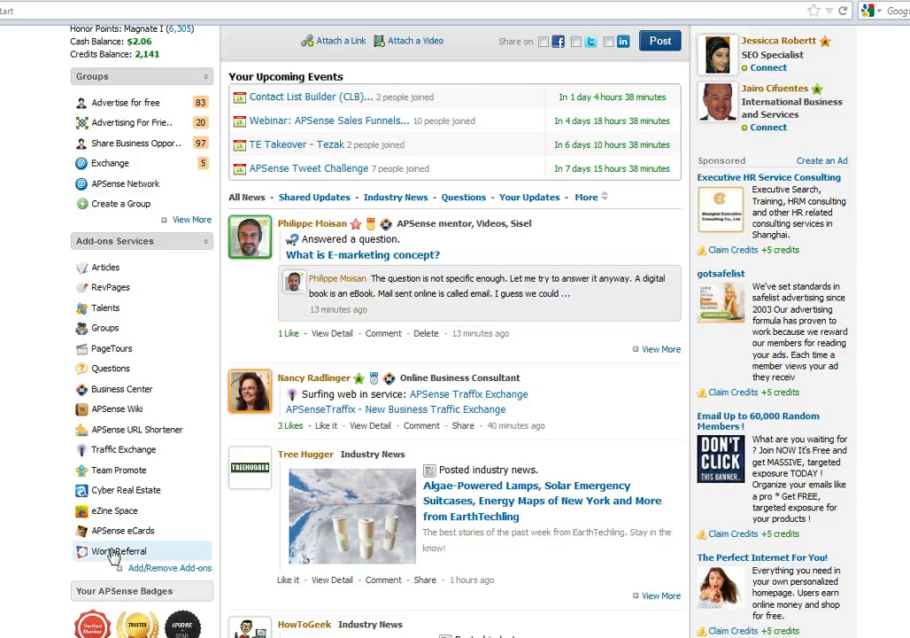
pyautogui.click(117, 551)
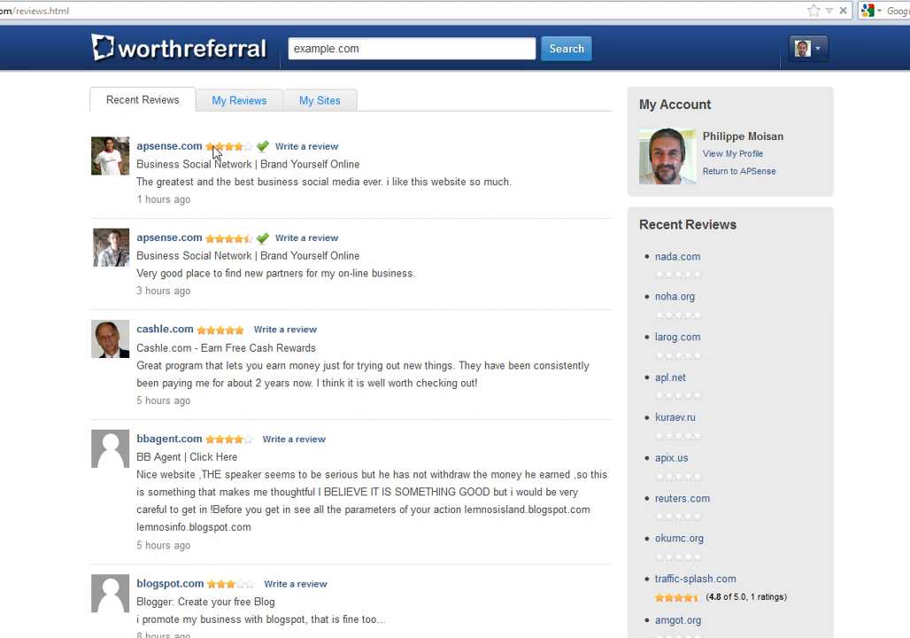
pyautogui.moveTo(165, 328)
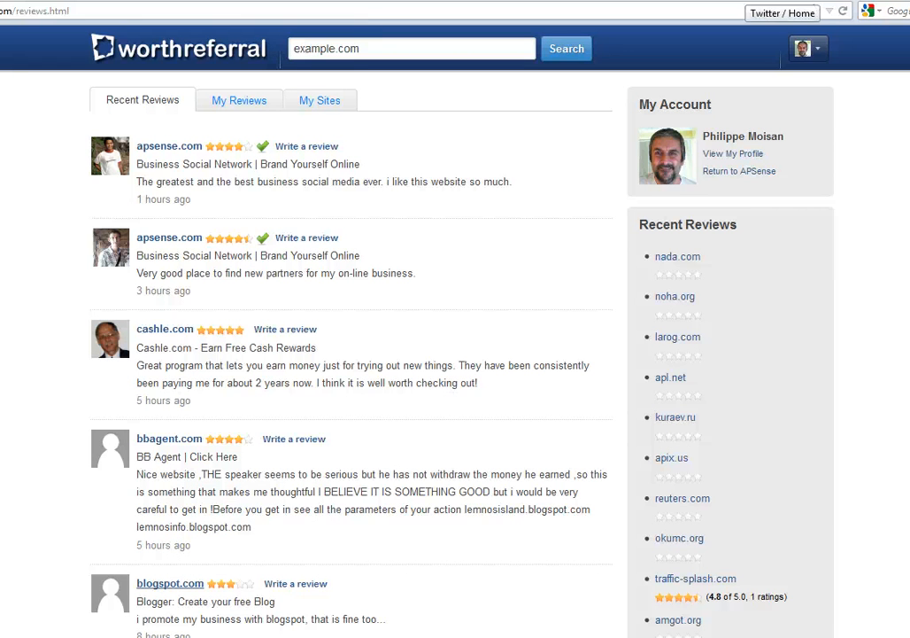
# - Switch back to the Twitter timeline showing the posted #APSense #Article tweet
pyautogui.click(783, 12)
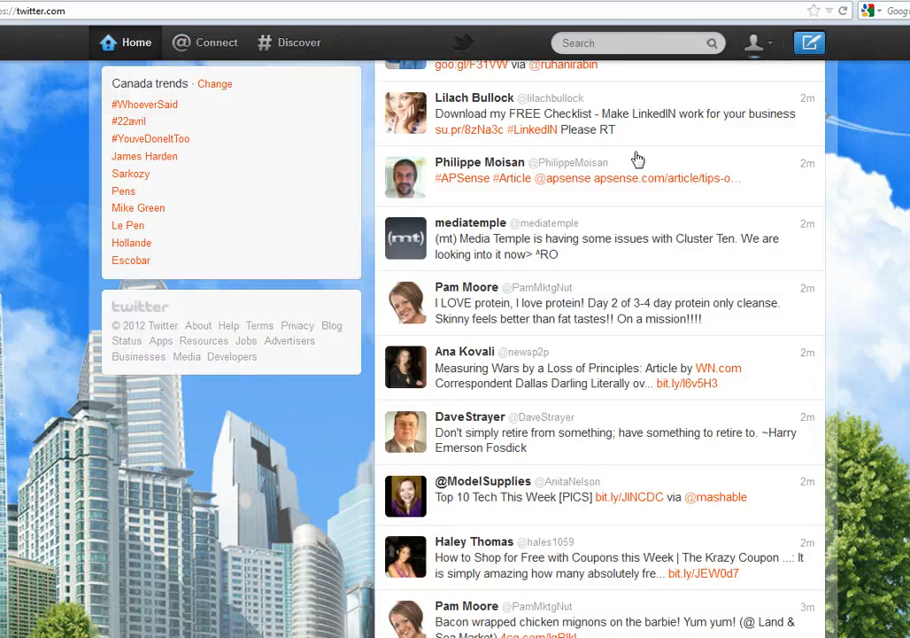